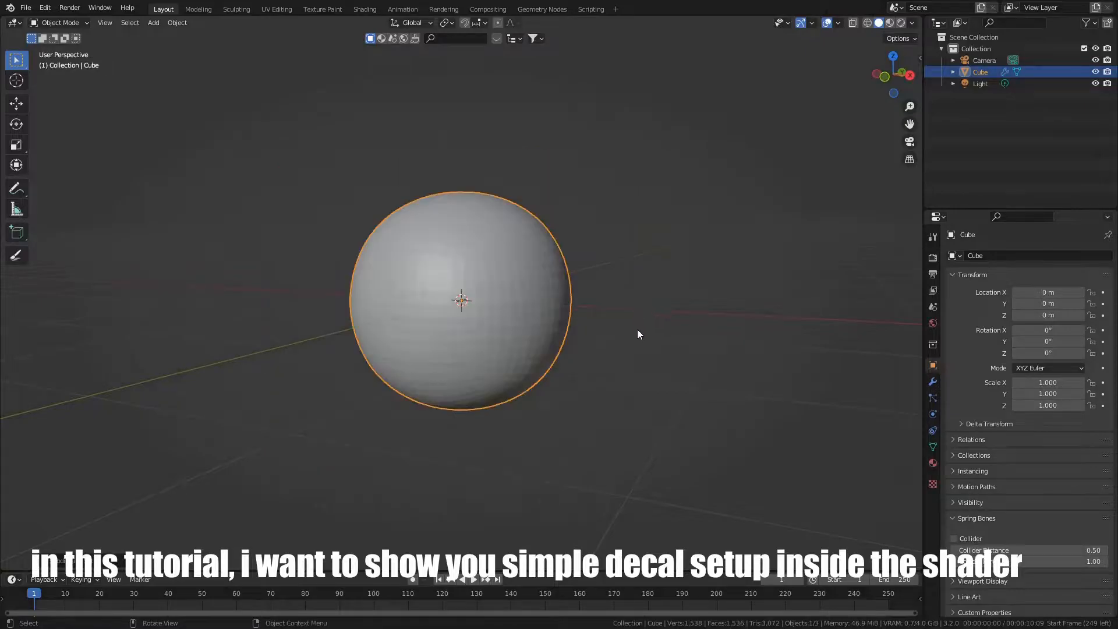
# - Add a Plain Axes empty and snap it onto the sphere's surface, aligned to the normal
pyautogui.click(932, 381)
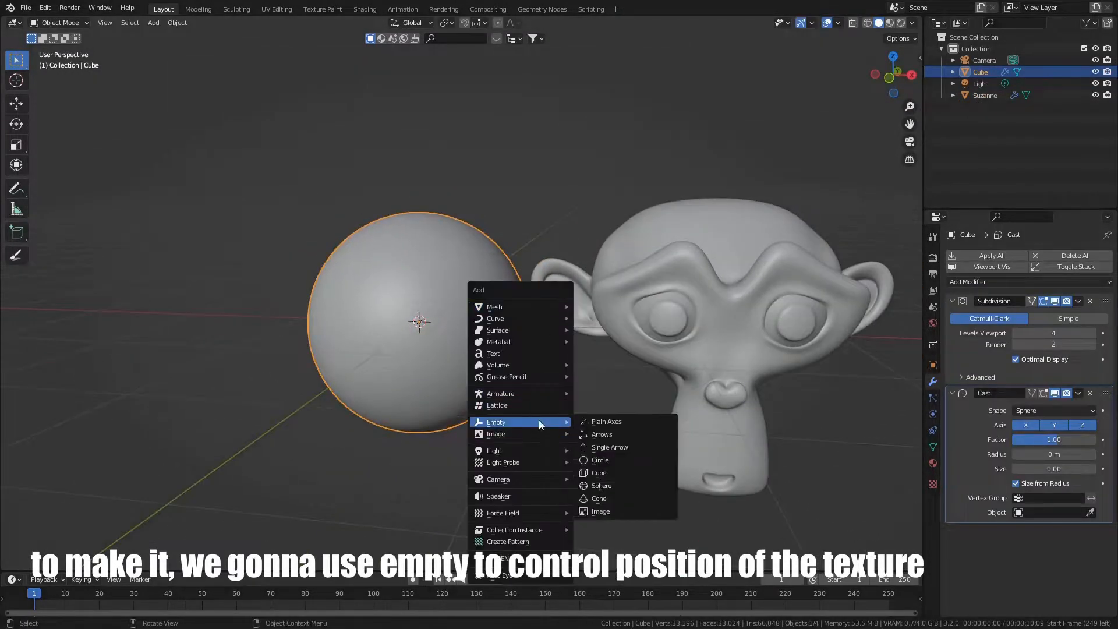
pyautogui.click(606, 420)
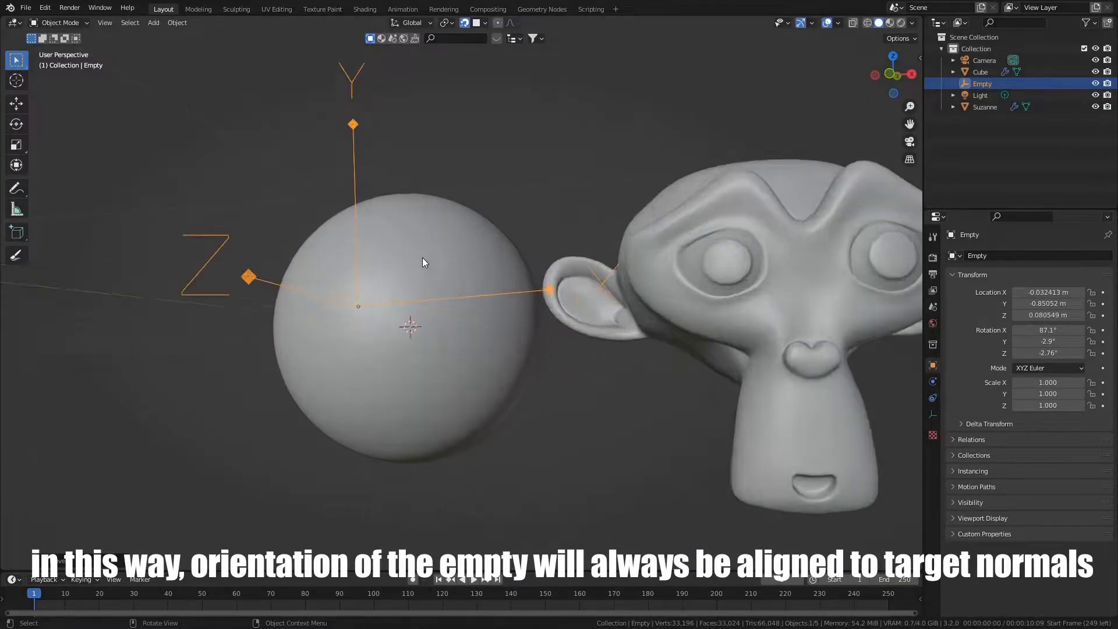
pyautogui.click(364, 8)
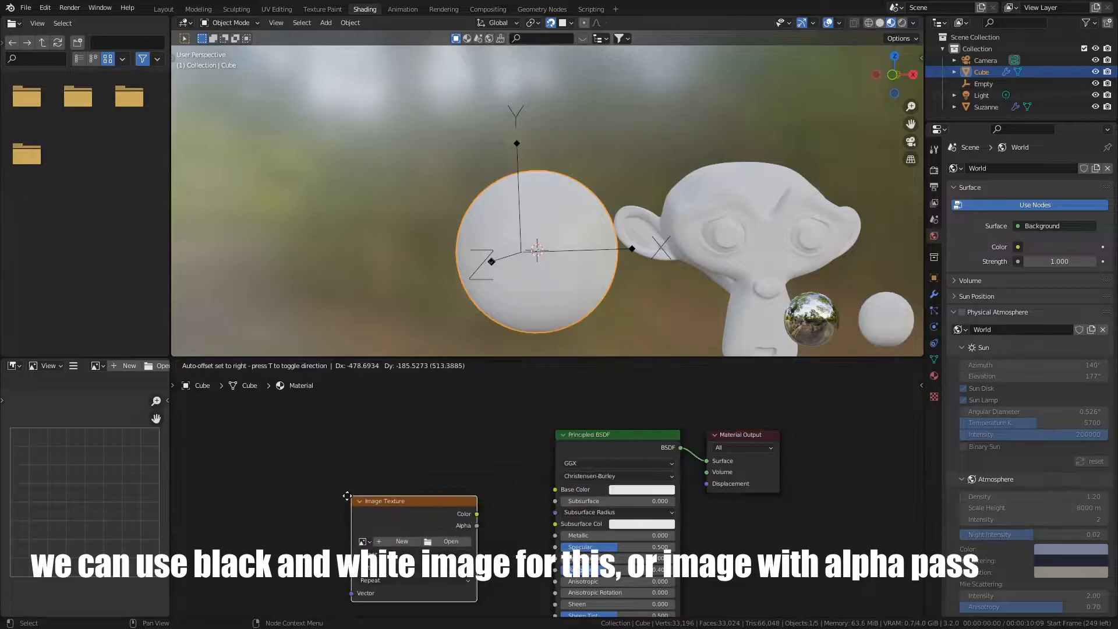
# - Add an Image Texture node with logo B_W.png feeding the Principled BSDF Base Color
pyautogui.click(449, 540)
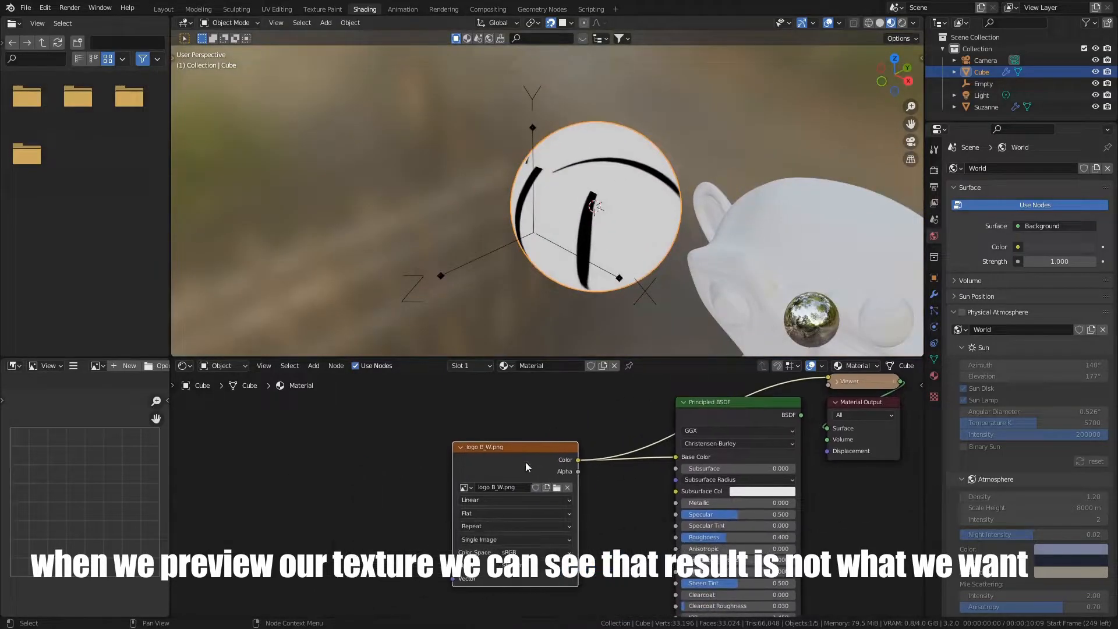
pyautogui.press('ctrl+t')
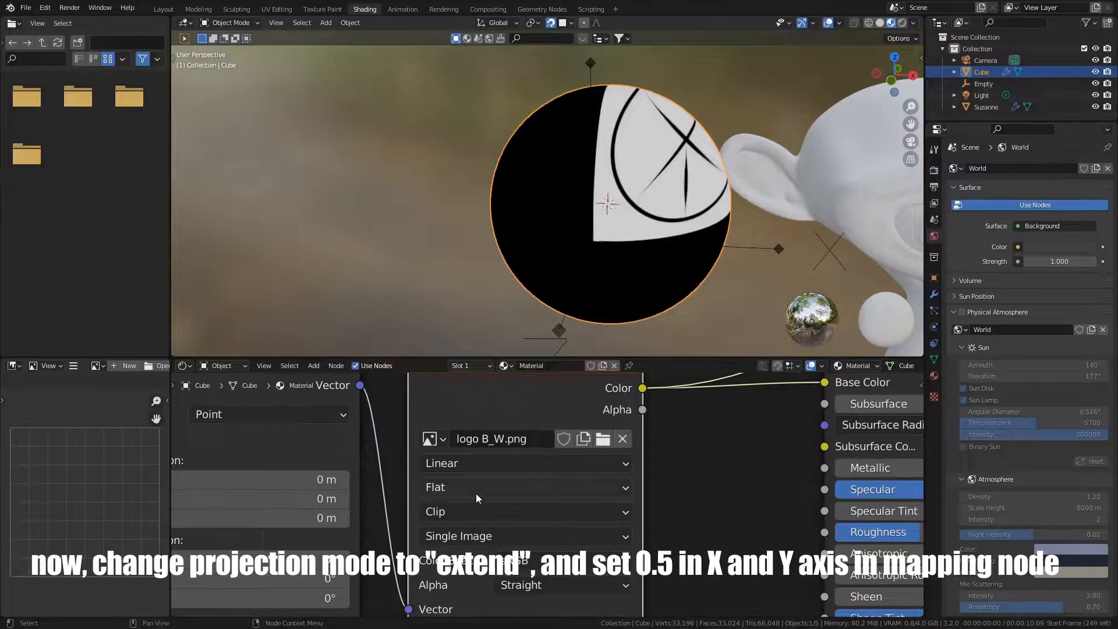
# - Set the texture extension to Extend and reposition the decal via the Empty
pyautogui.click(524, 511)
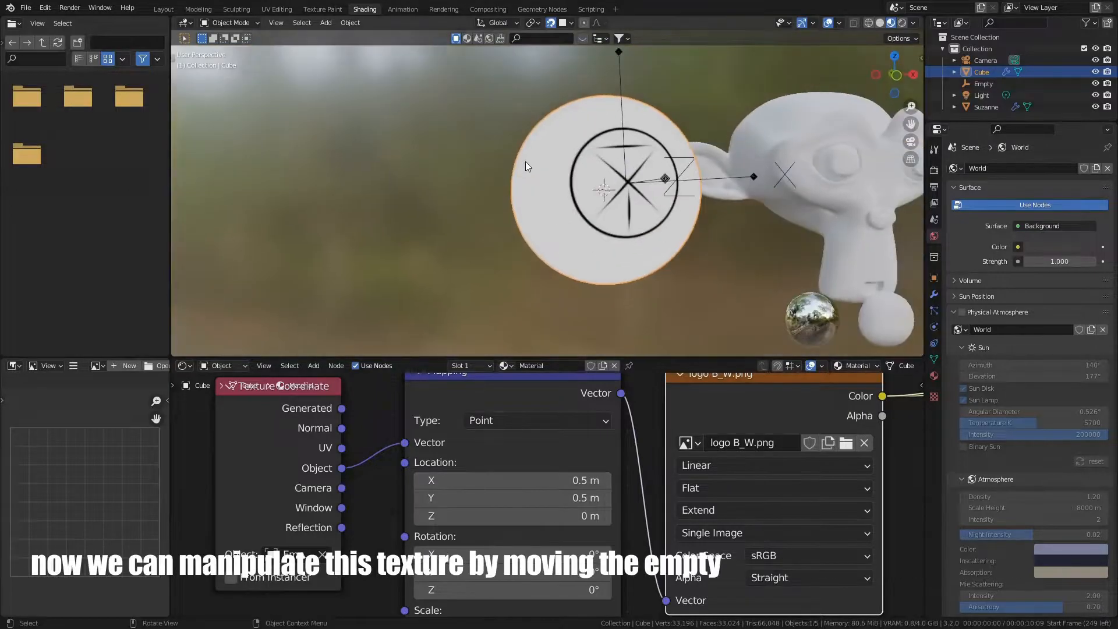
pyautogui.click(983, 84)
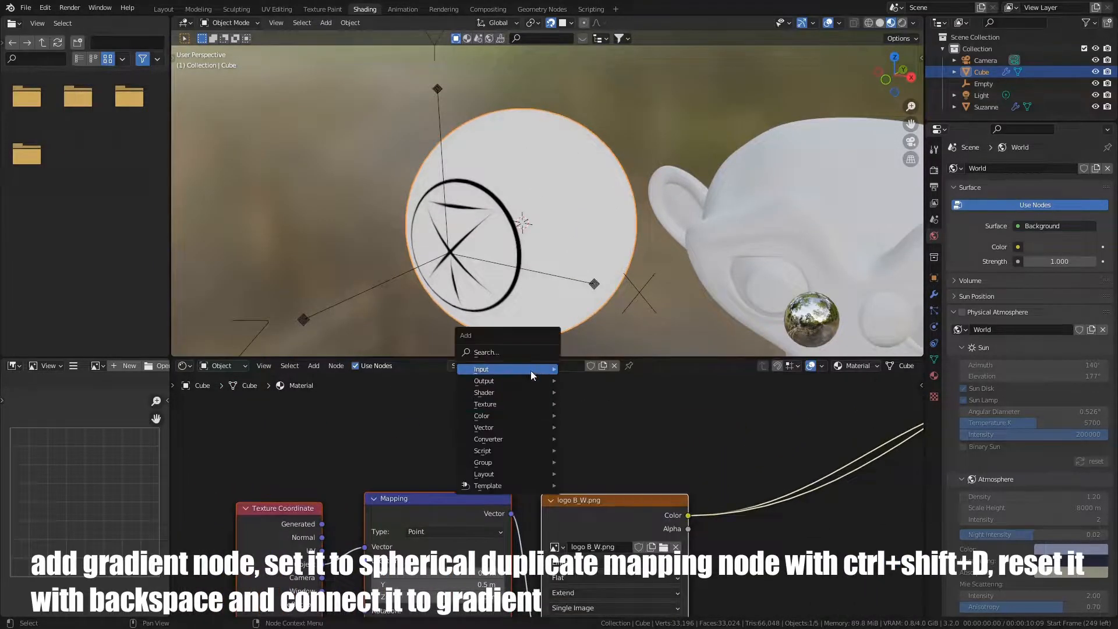
# - Add a spherical Gradient Texture and constant ColorRamp mixed with the logo as a mask
pyautogui.write('gra')
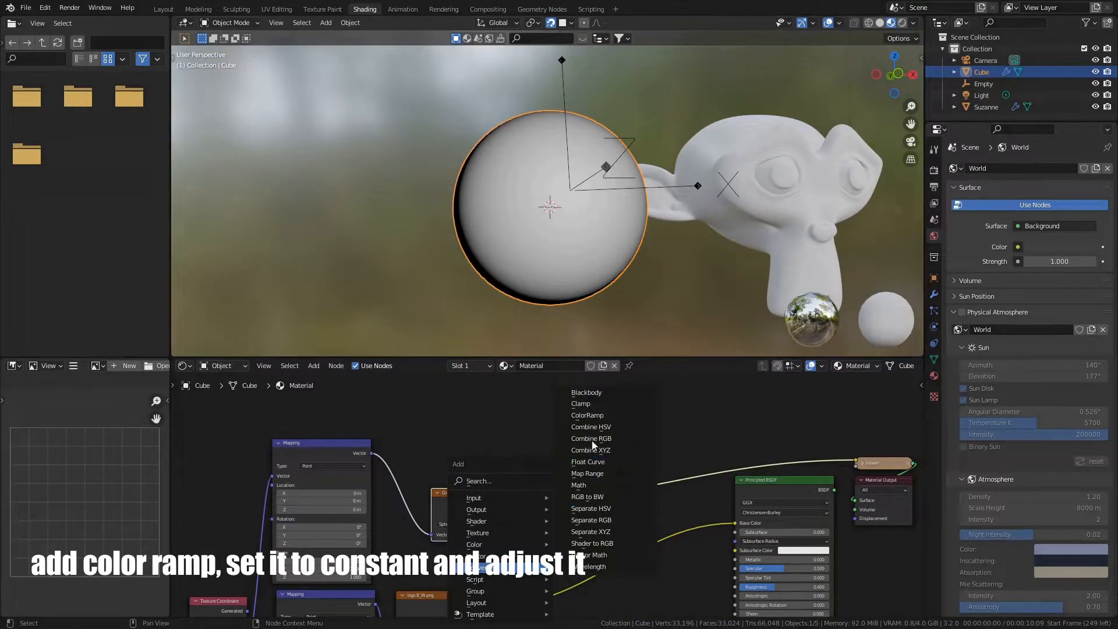
pyautogui.click(587, 414)
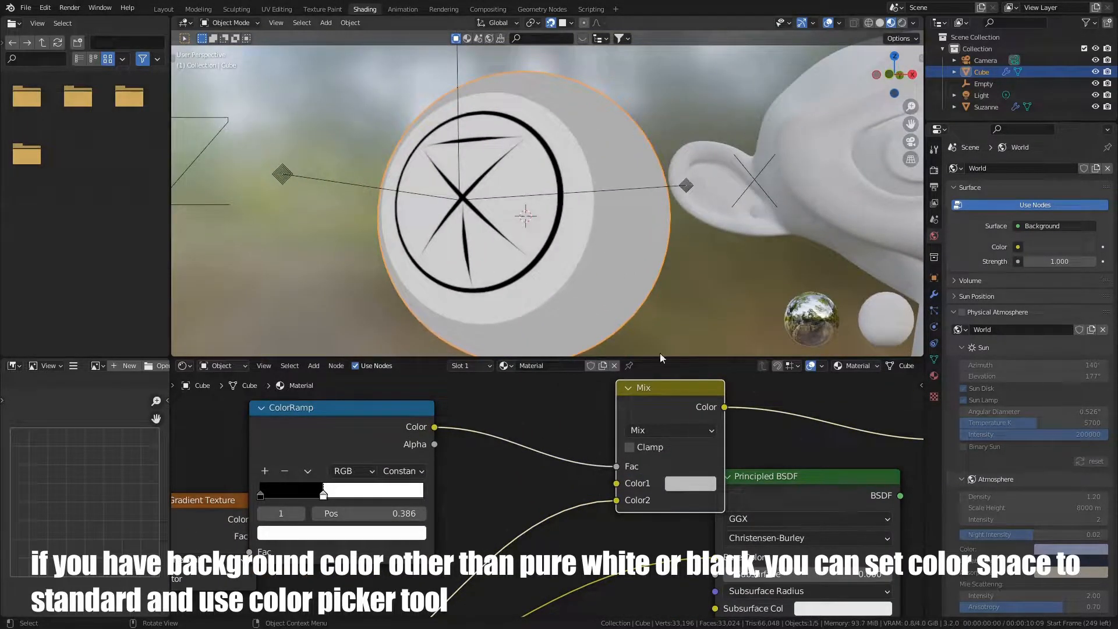
pyautogui.click(688, 482)
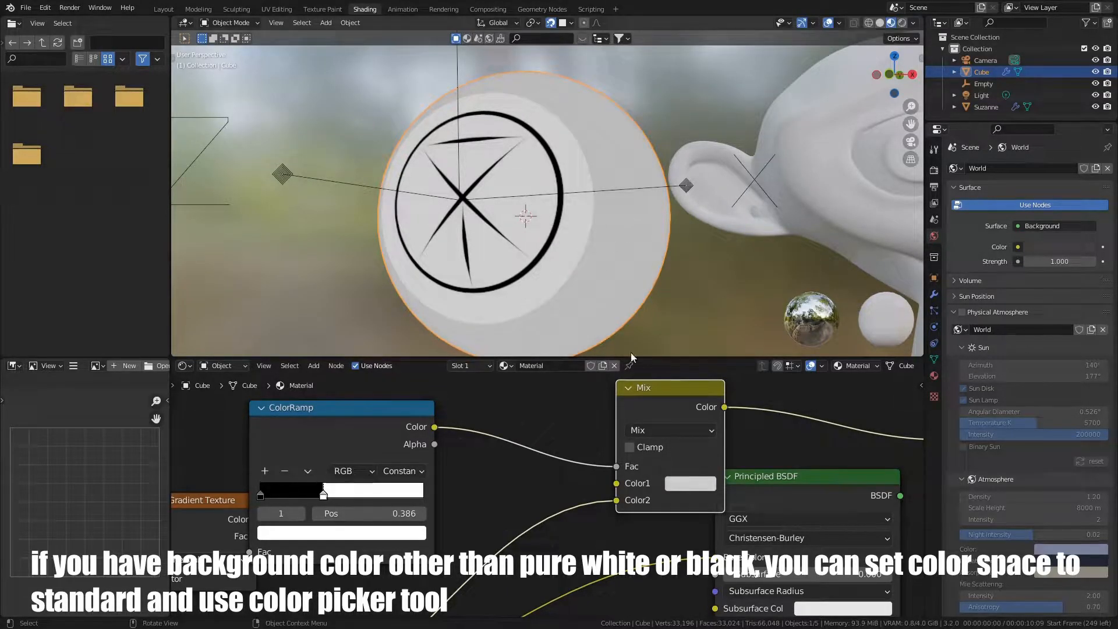
pyautogui.click(1062, 534)
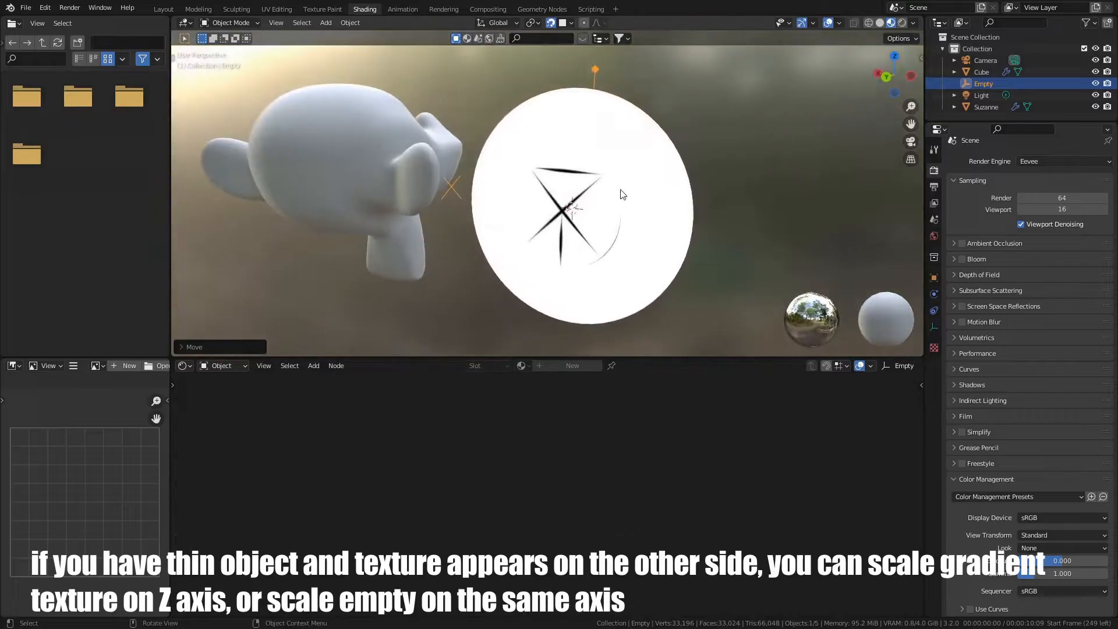
# - Move the Empty to test the projection and feed the mask into a Mix node on Base Color
pyautogui.click(980, 71)
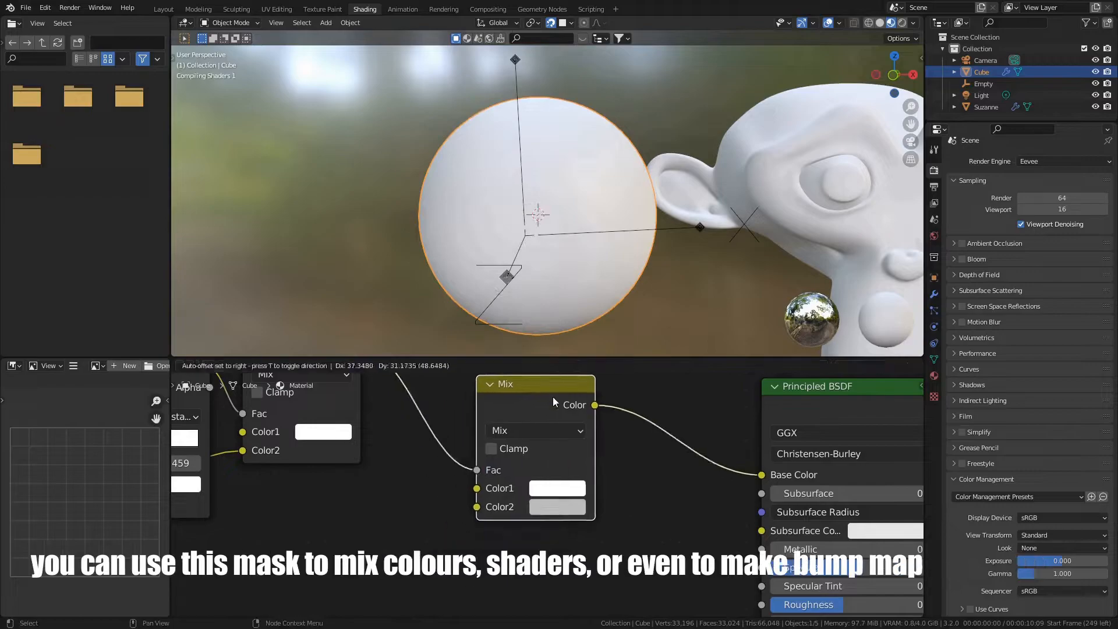
# - Set the Mix colours to red logo on blue and add an inverted Bump node to Normal
pyautogui.click(556, 487)
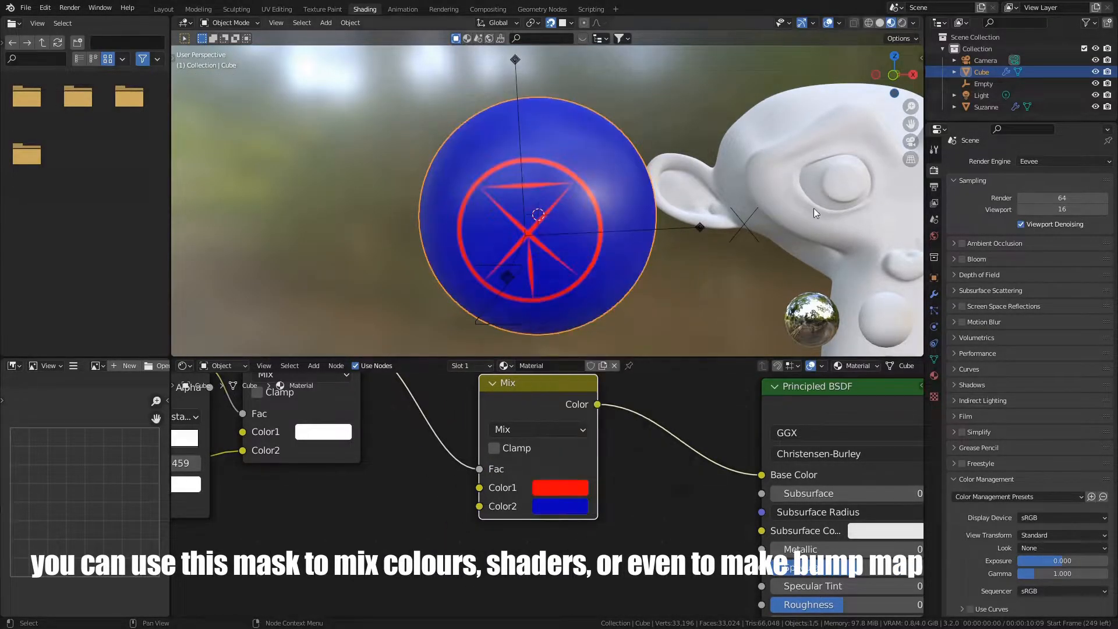
pyautogui.click(313, 364)
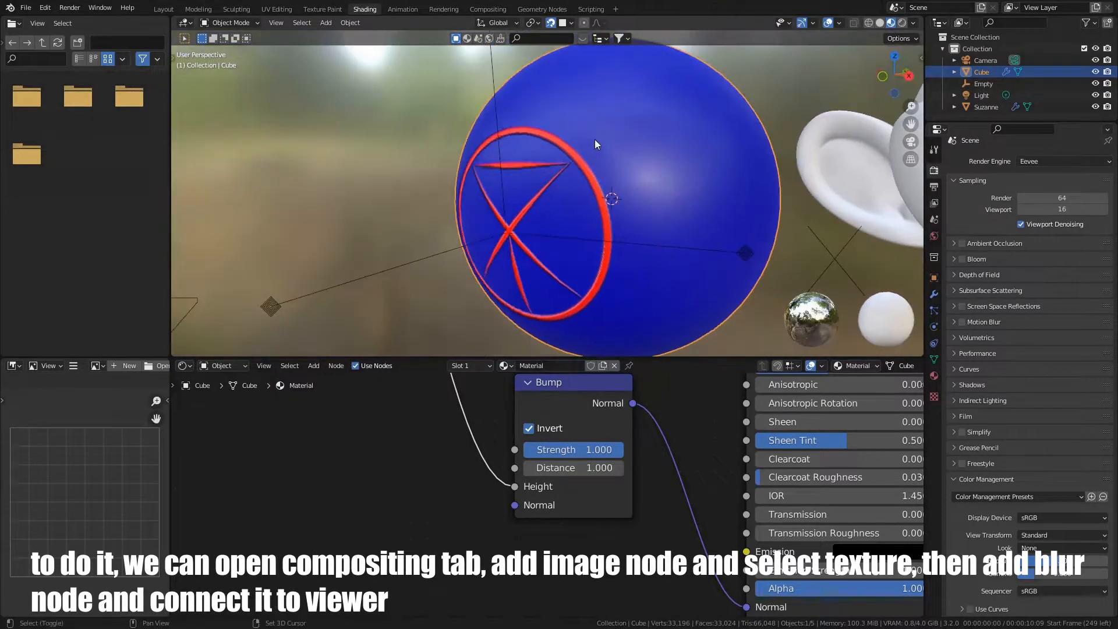
# - Enable compositor nodes and load logo B_W.png into an Image node with a Blur node
pyautogui.click(486, 8)
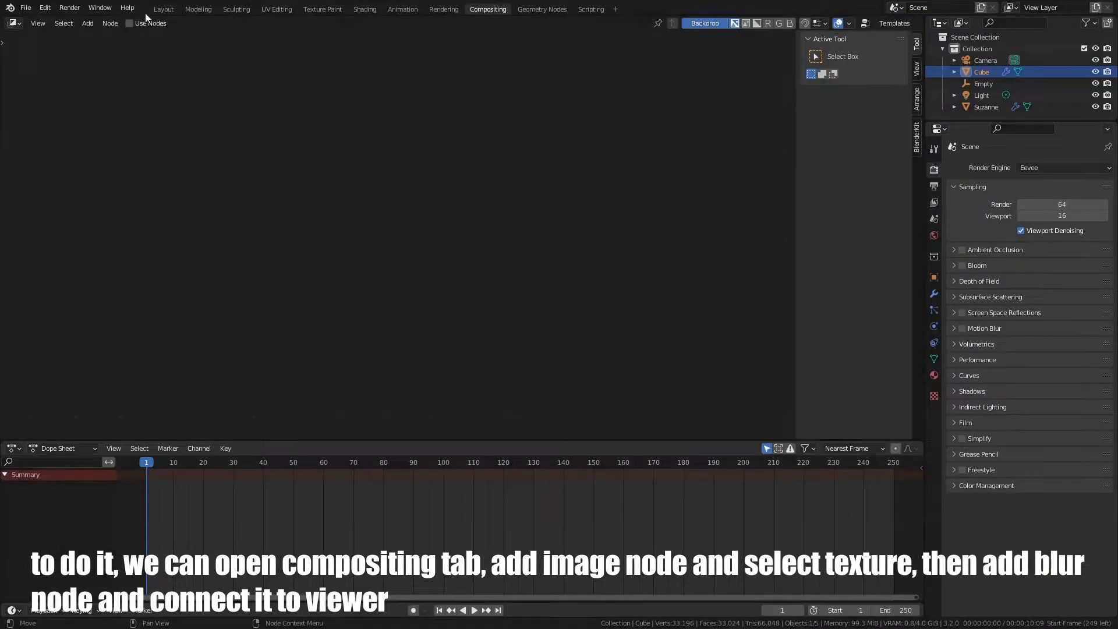
pyautogui.click(131, 23)
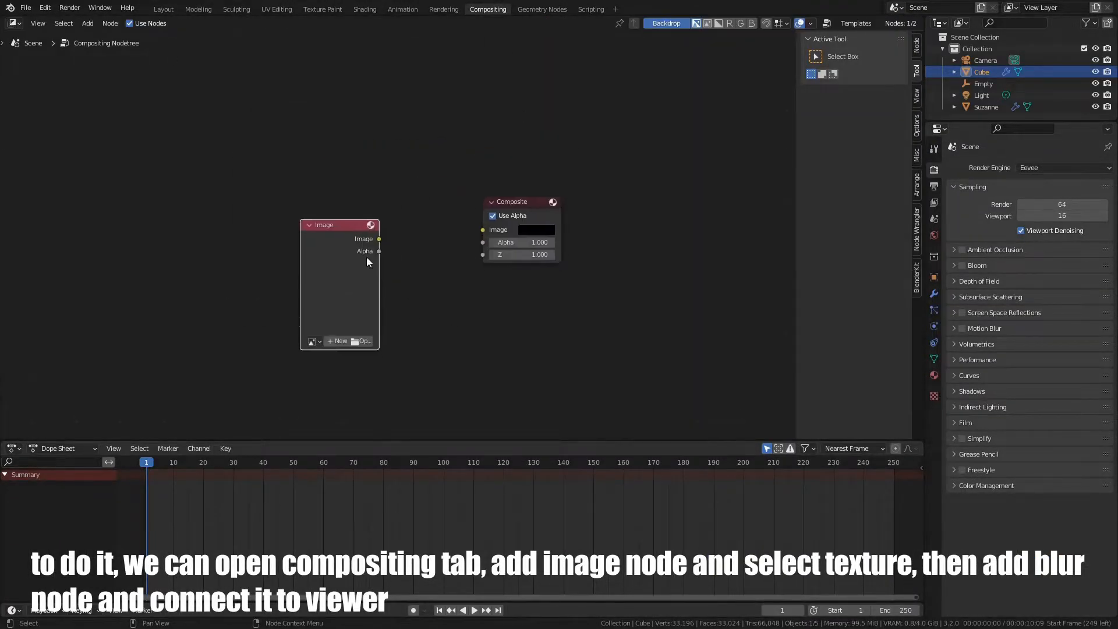
pyautogui.click(372, 347)
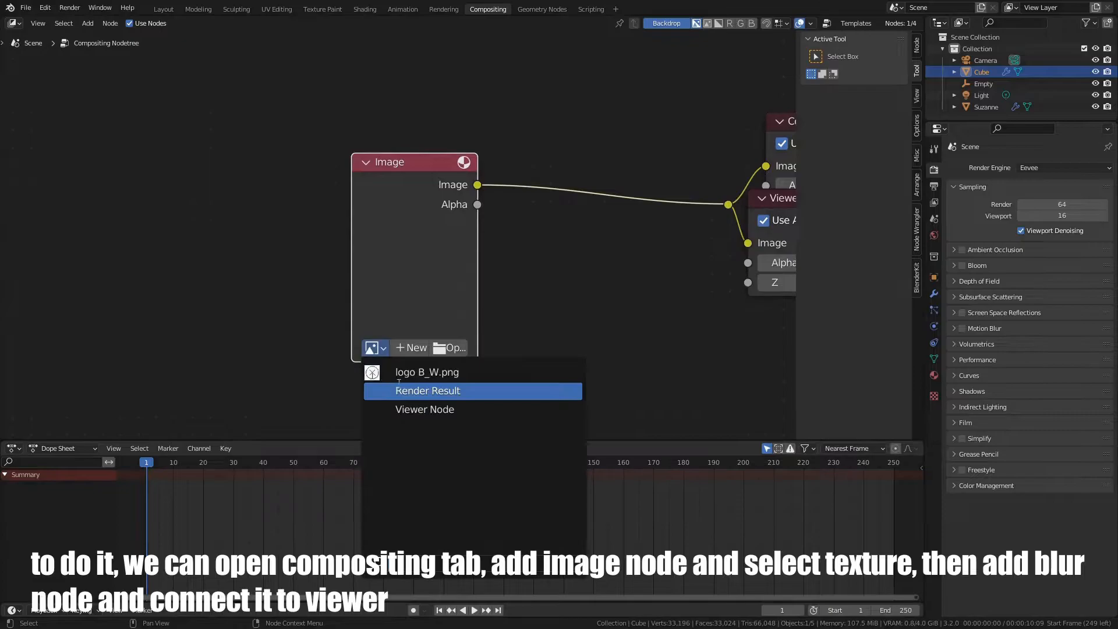
pyautogui.click(426, 372)
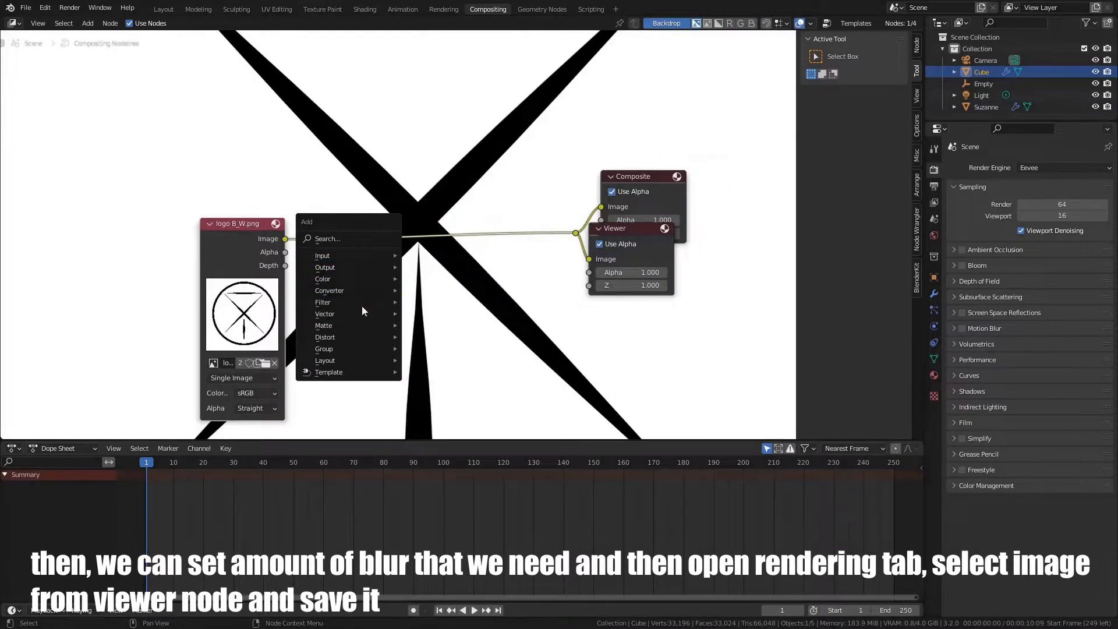
pyautogui.click(323, 302)
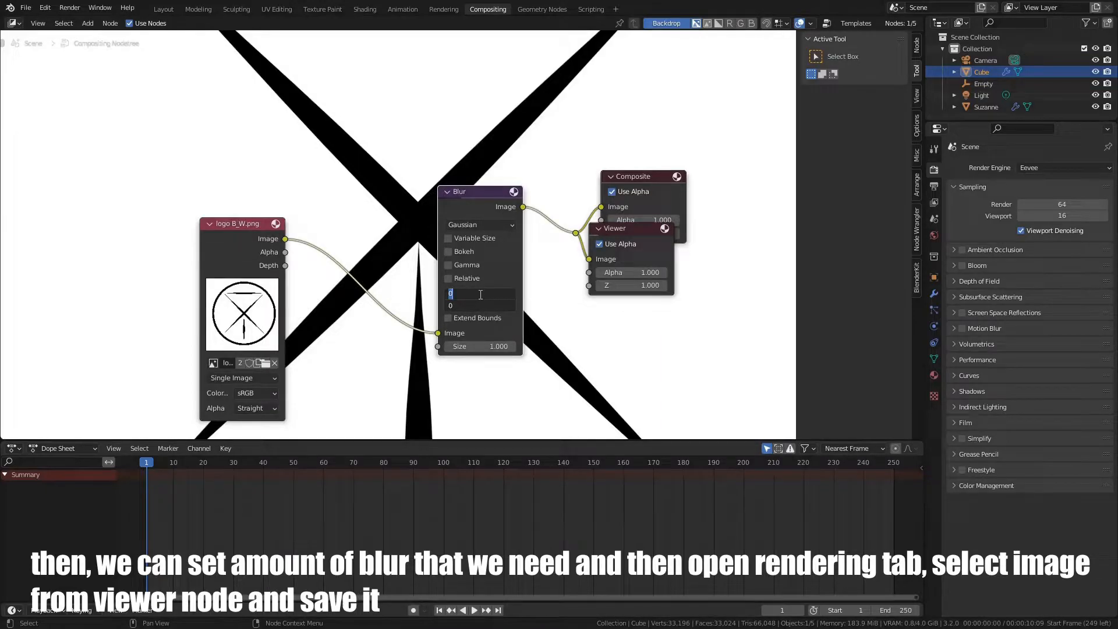
# - Set the Gaussian blur to 50 and save the Viewer Node image to disk
pyautogui.click(443, 8)
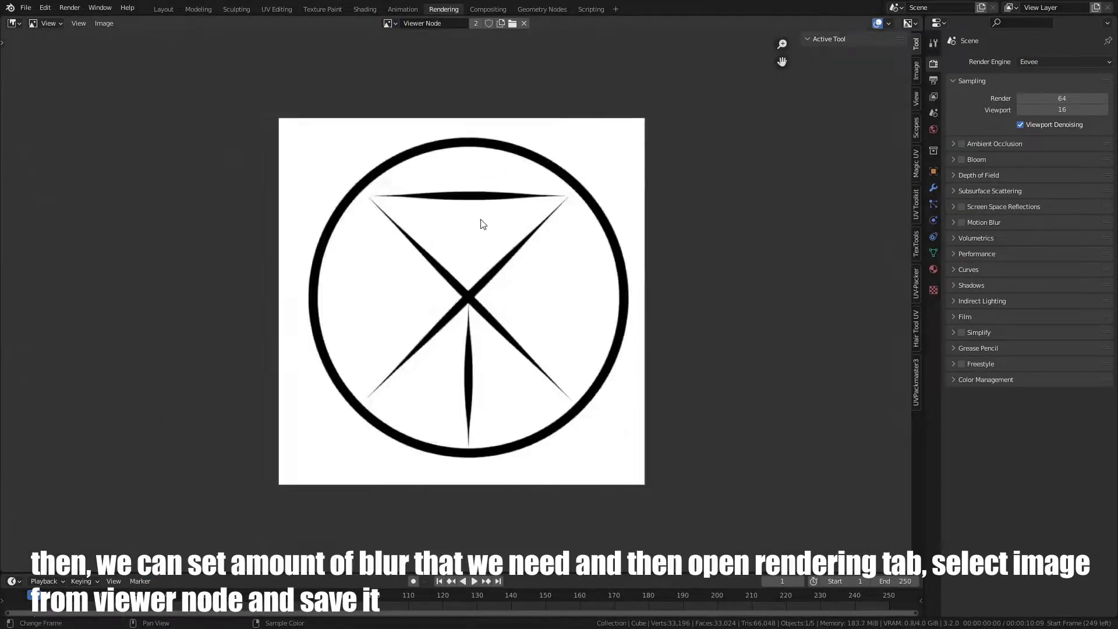
pyautogui.click(487, 8)
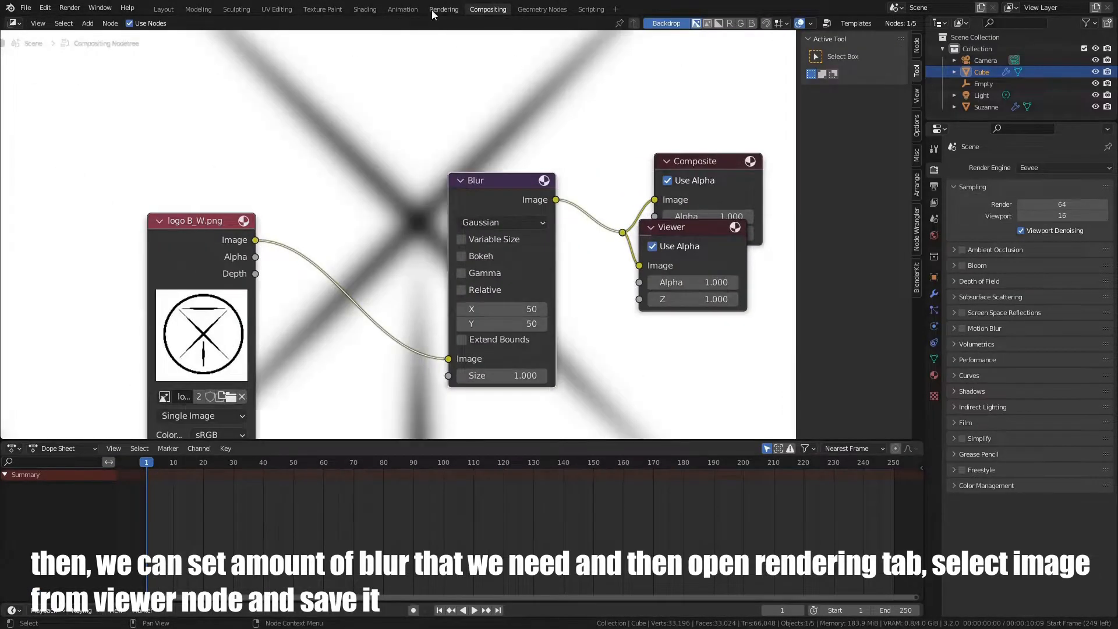
pyautogui.click(444, 8)
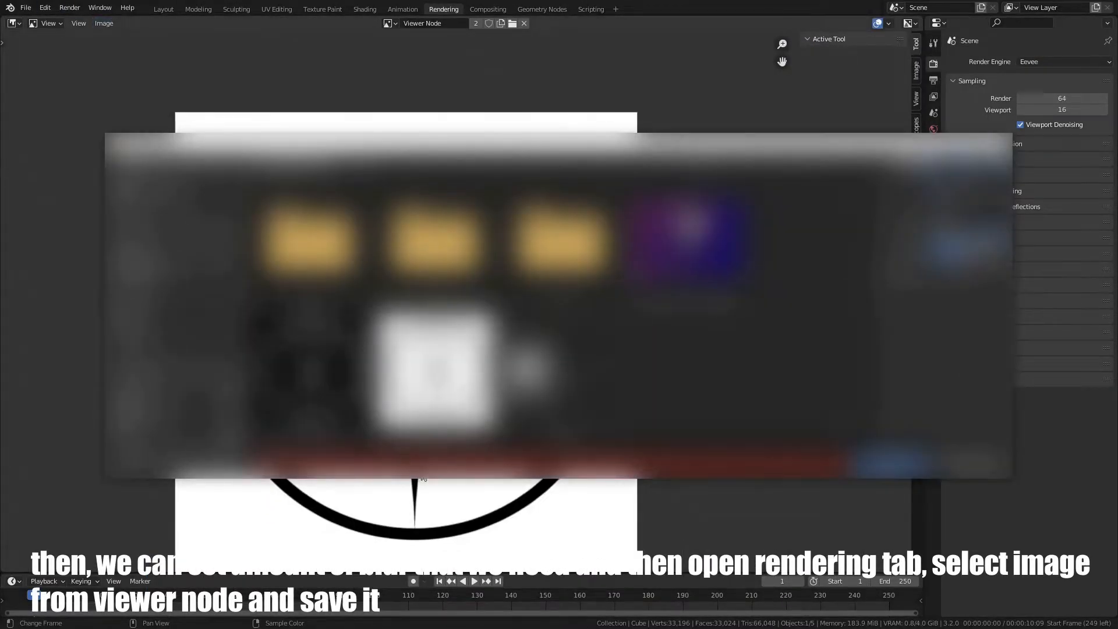
pyautogui.click(364, 9)
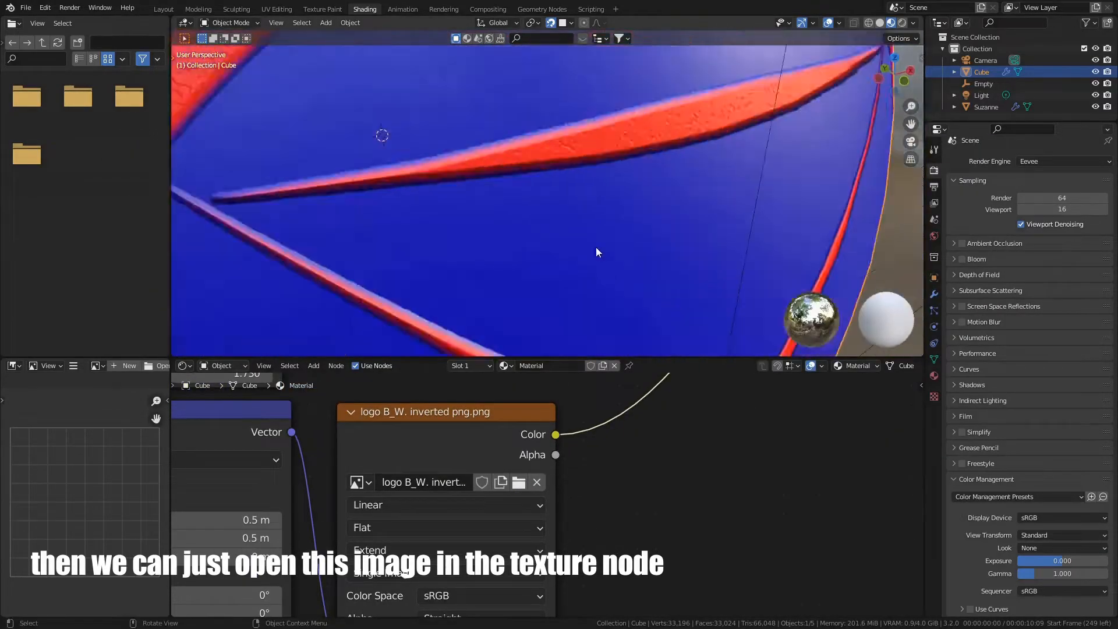
# - Load the saved inverted logo in the Image Texture and reduce the blur to 10
pyautogui.click(488, 8)
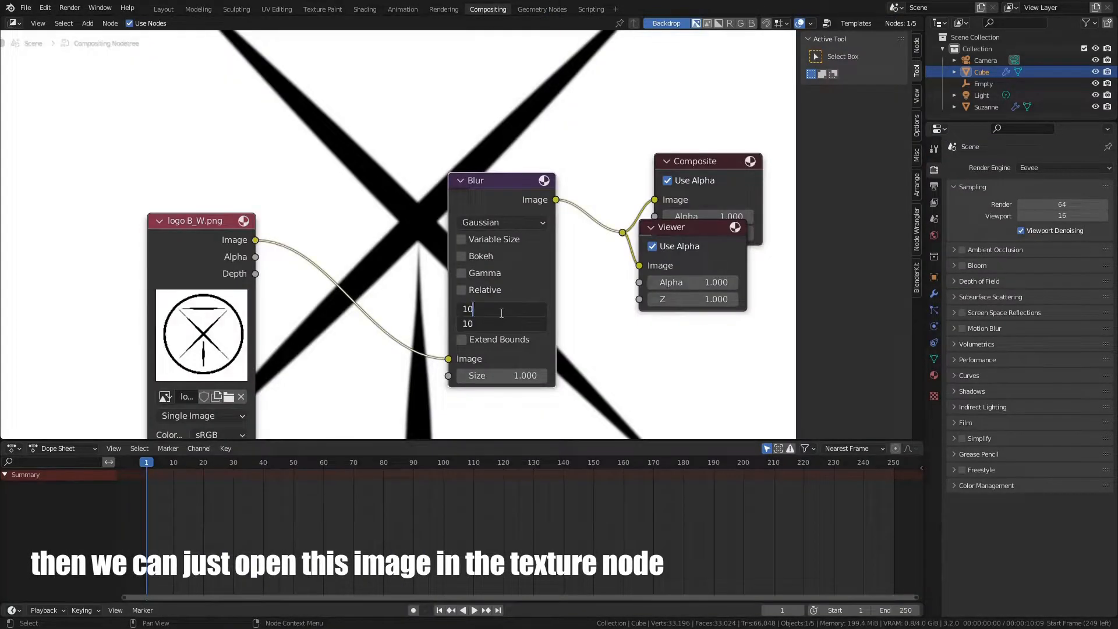
pyautogui.click(364, 8)
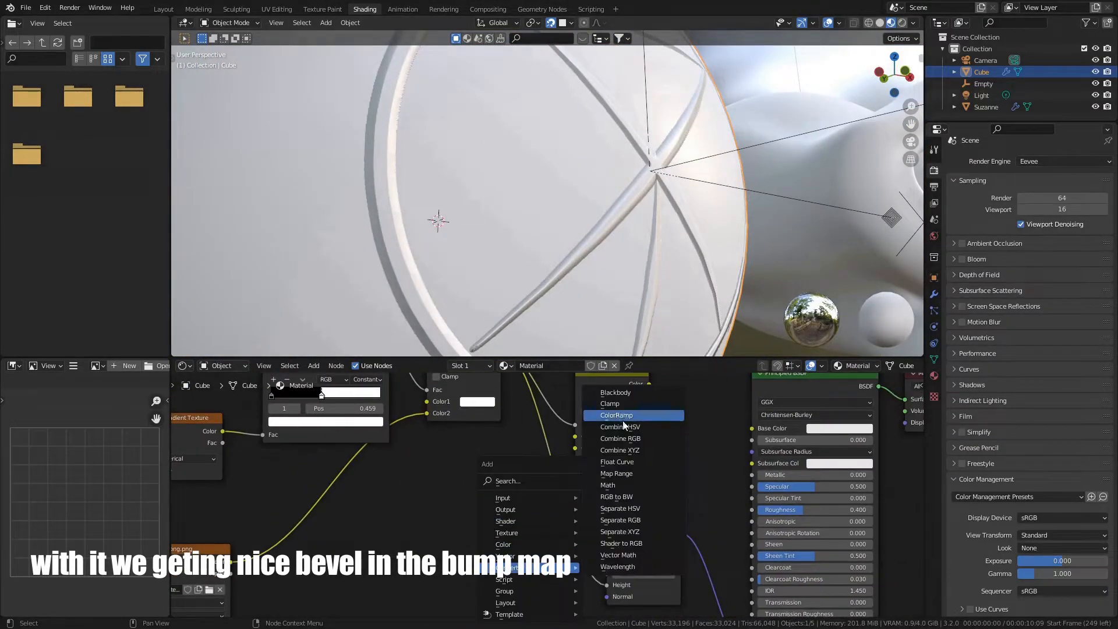
# - Insert a linear ColorRamp before the Bump Height for a soft logo bevel
pyautogui.click(614, 414)
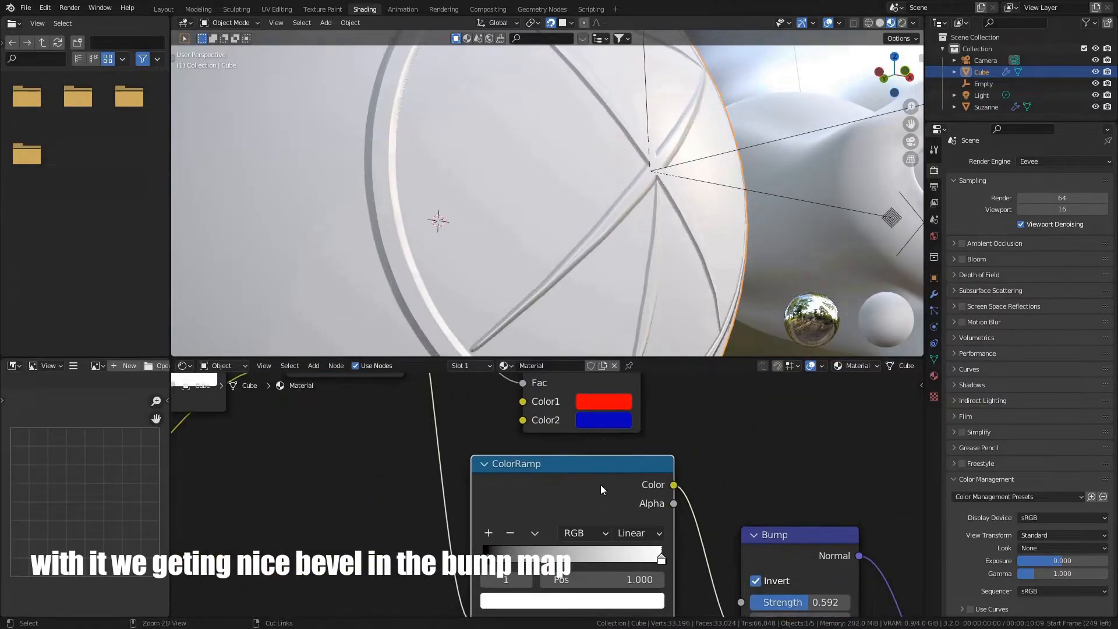